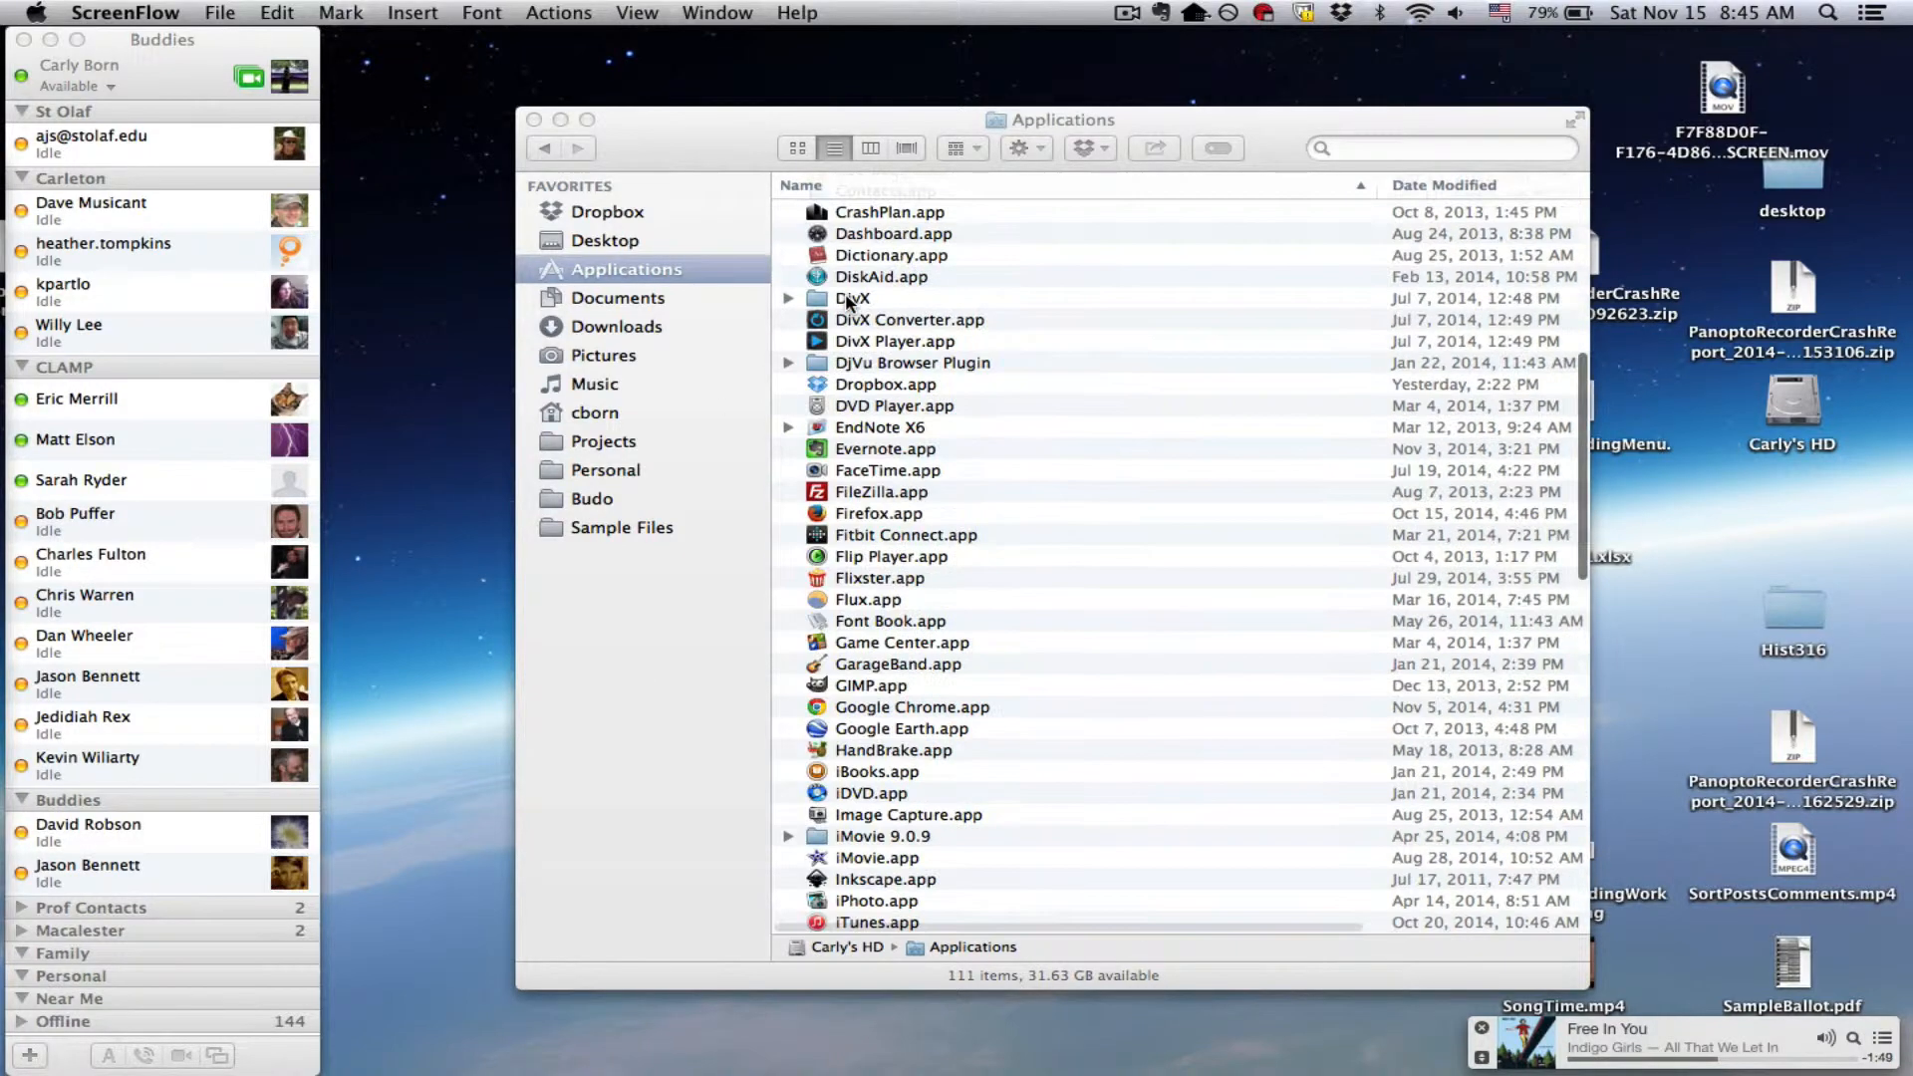
# - Scroll the Applications list until the Microsoft Office 2011 folder is visible
pyautogui.scroll(3)
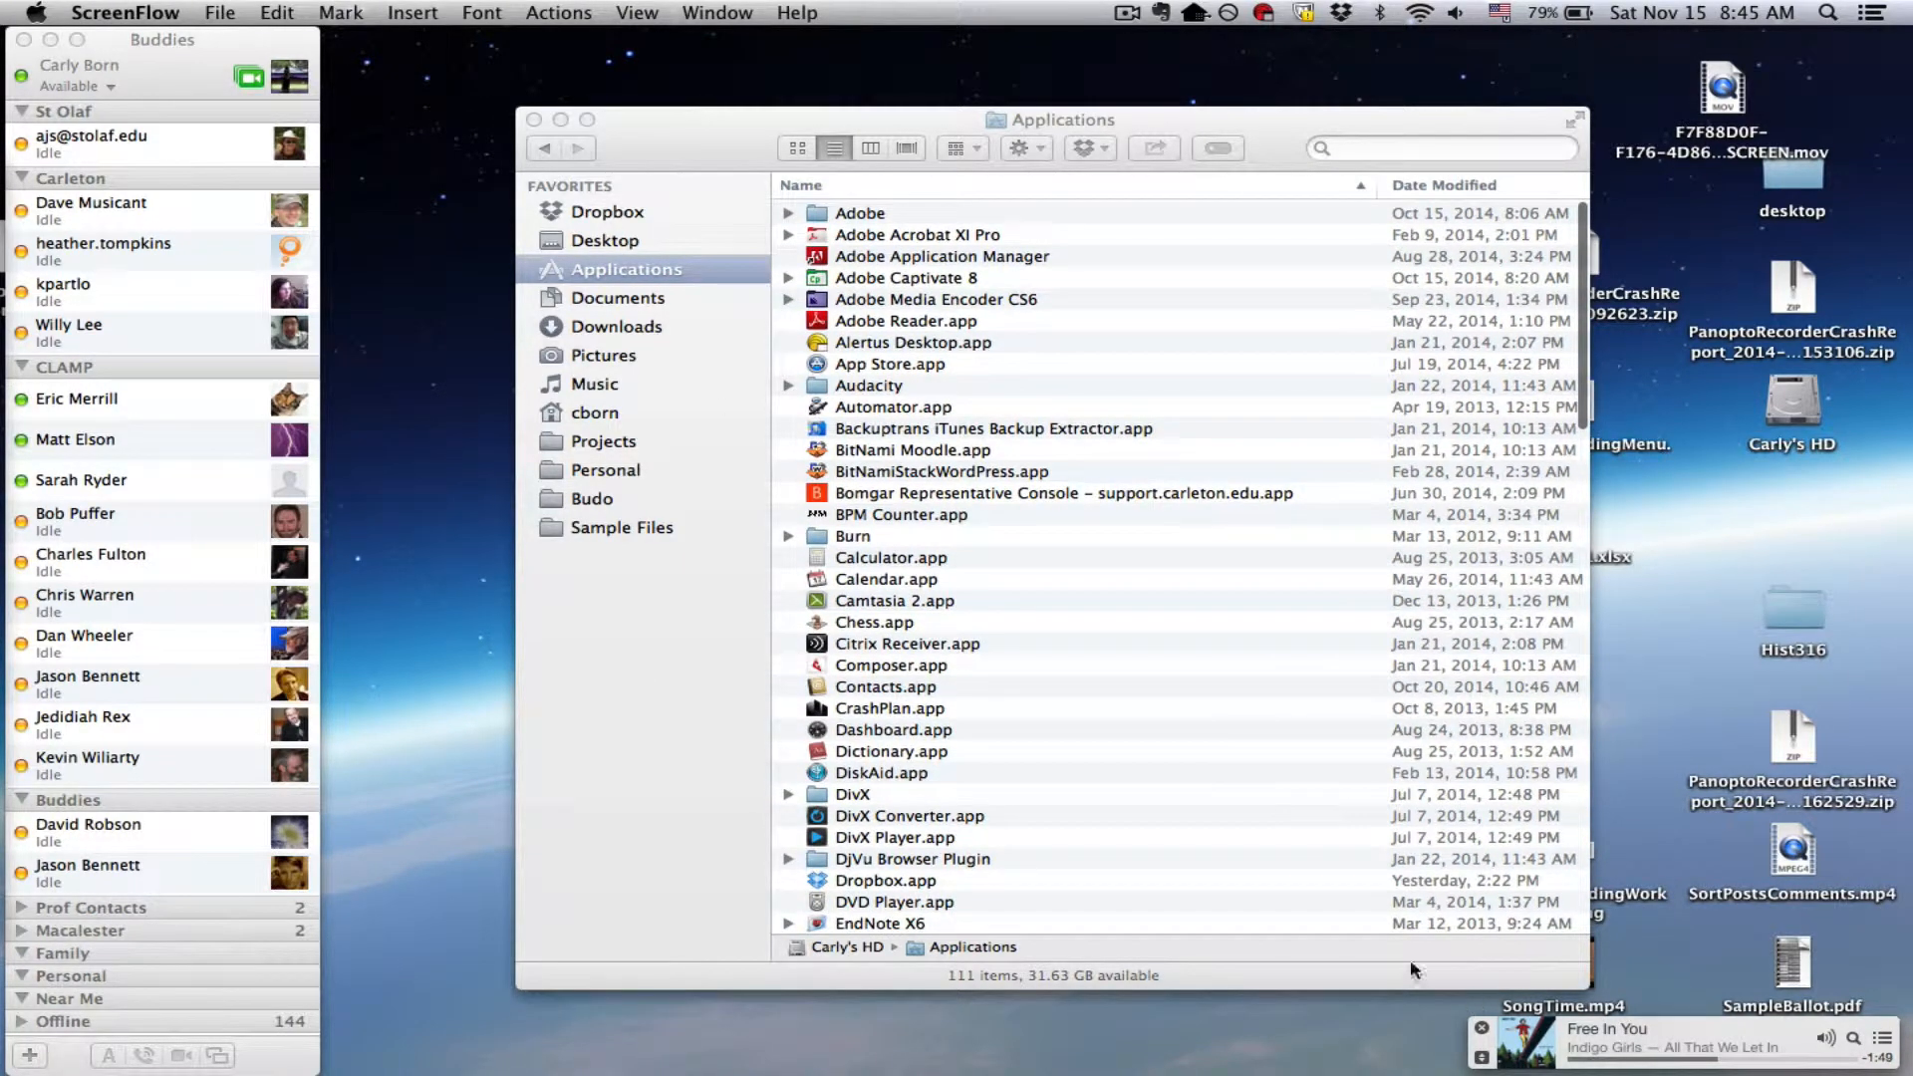
pyautogui.moveTo(1383, 1052)
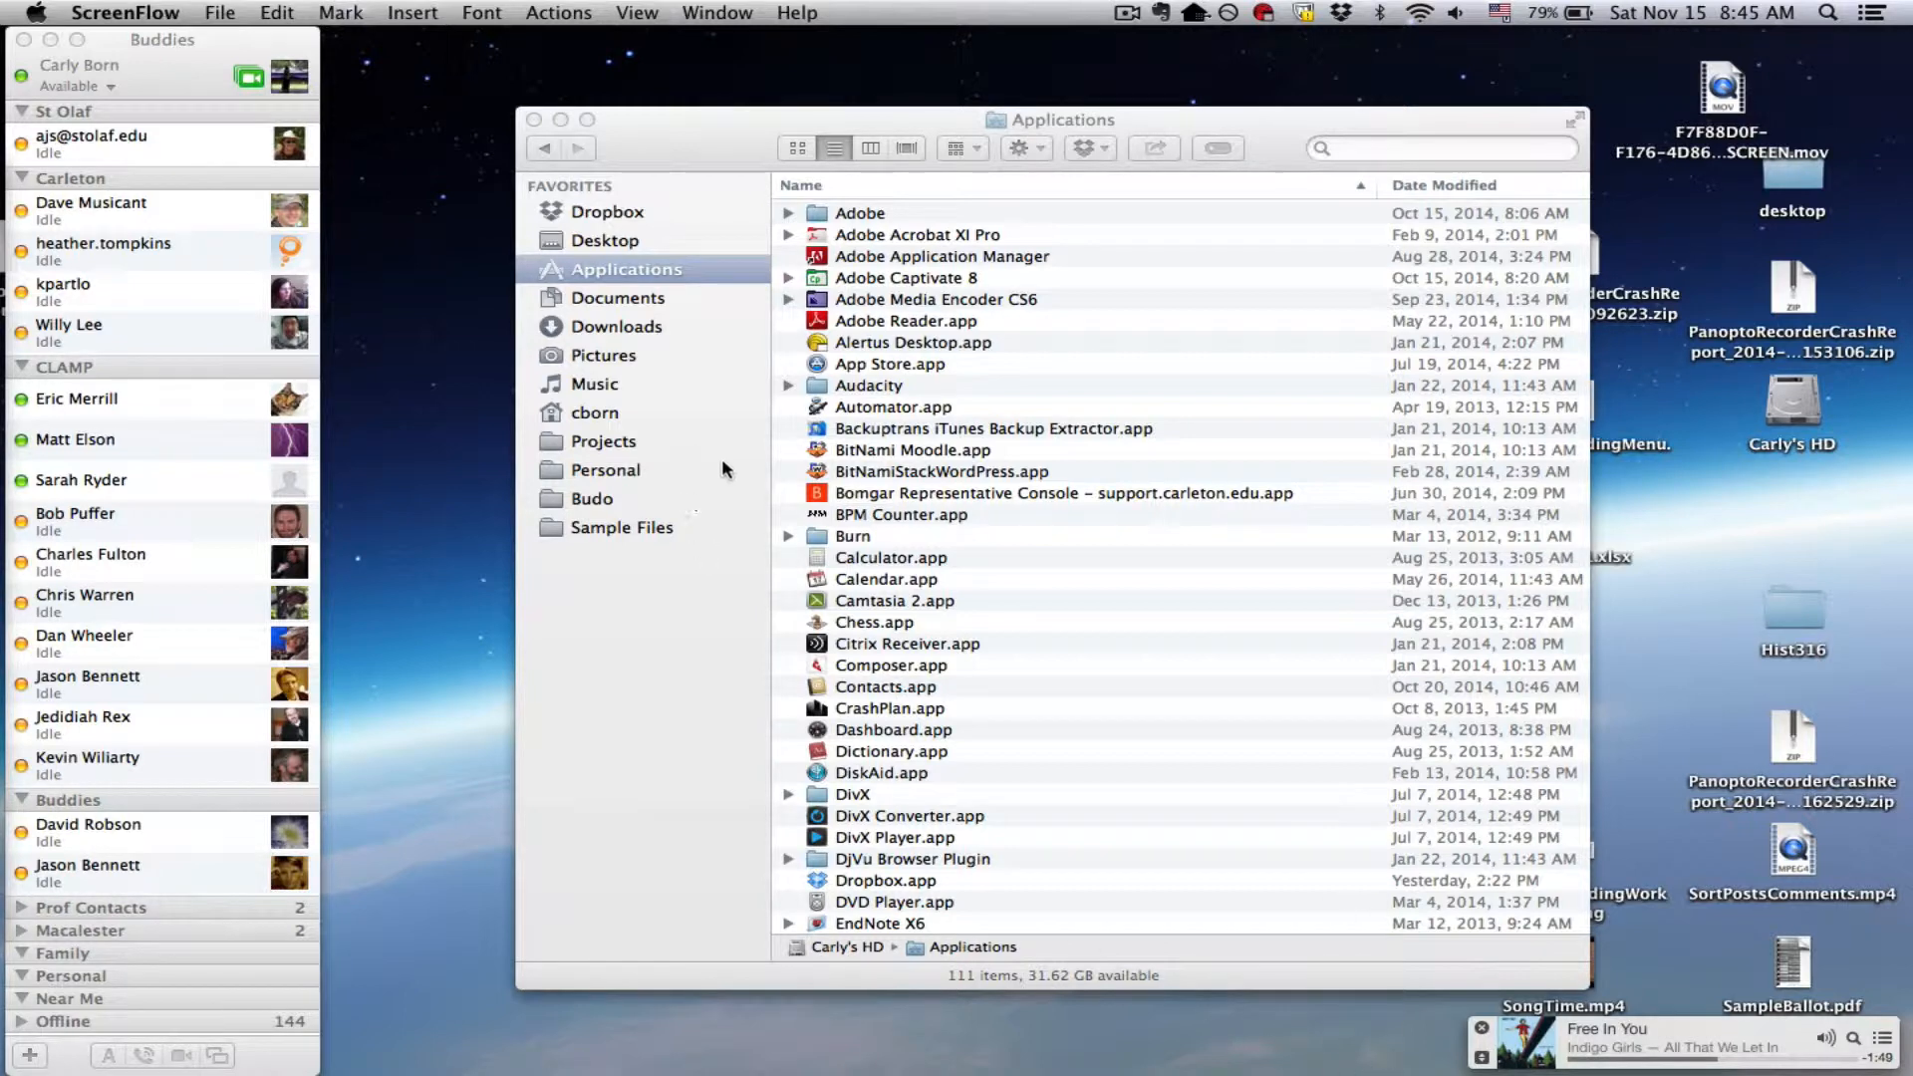
pyautogui.moveTo(969, 402)
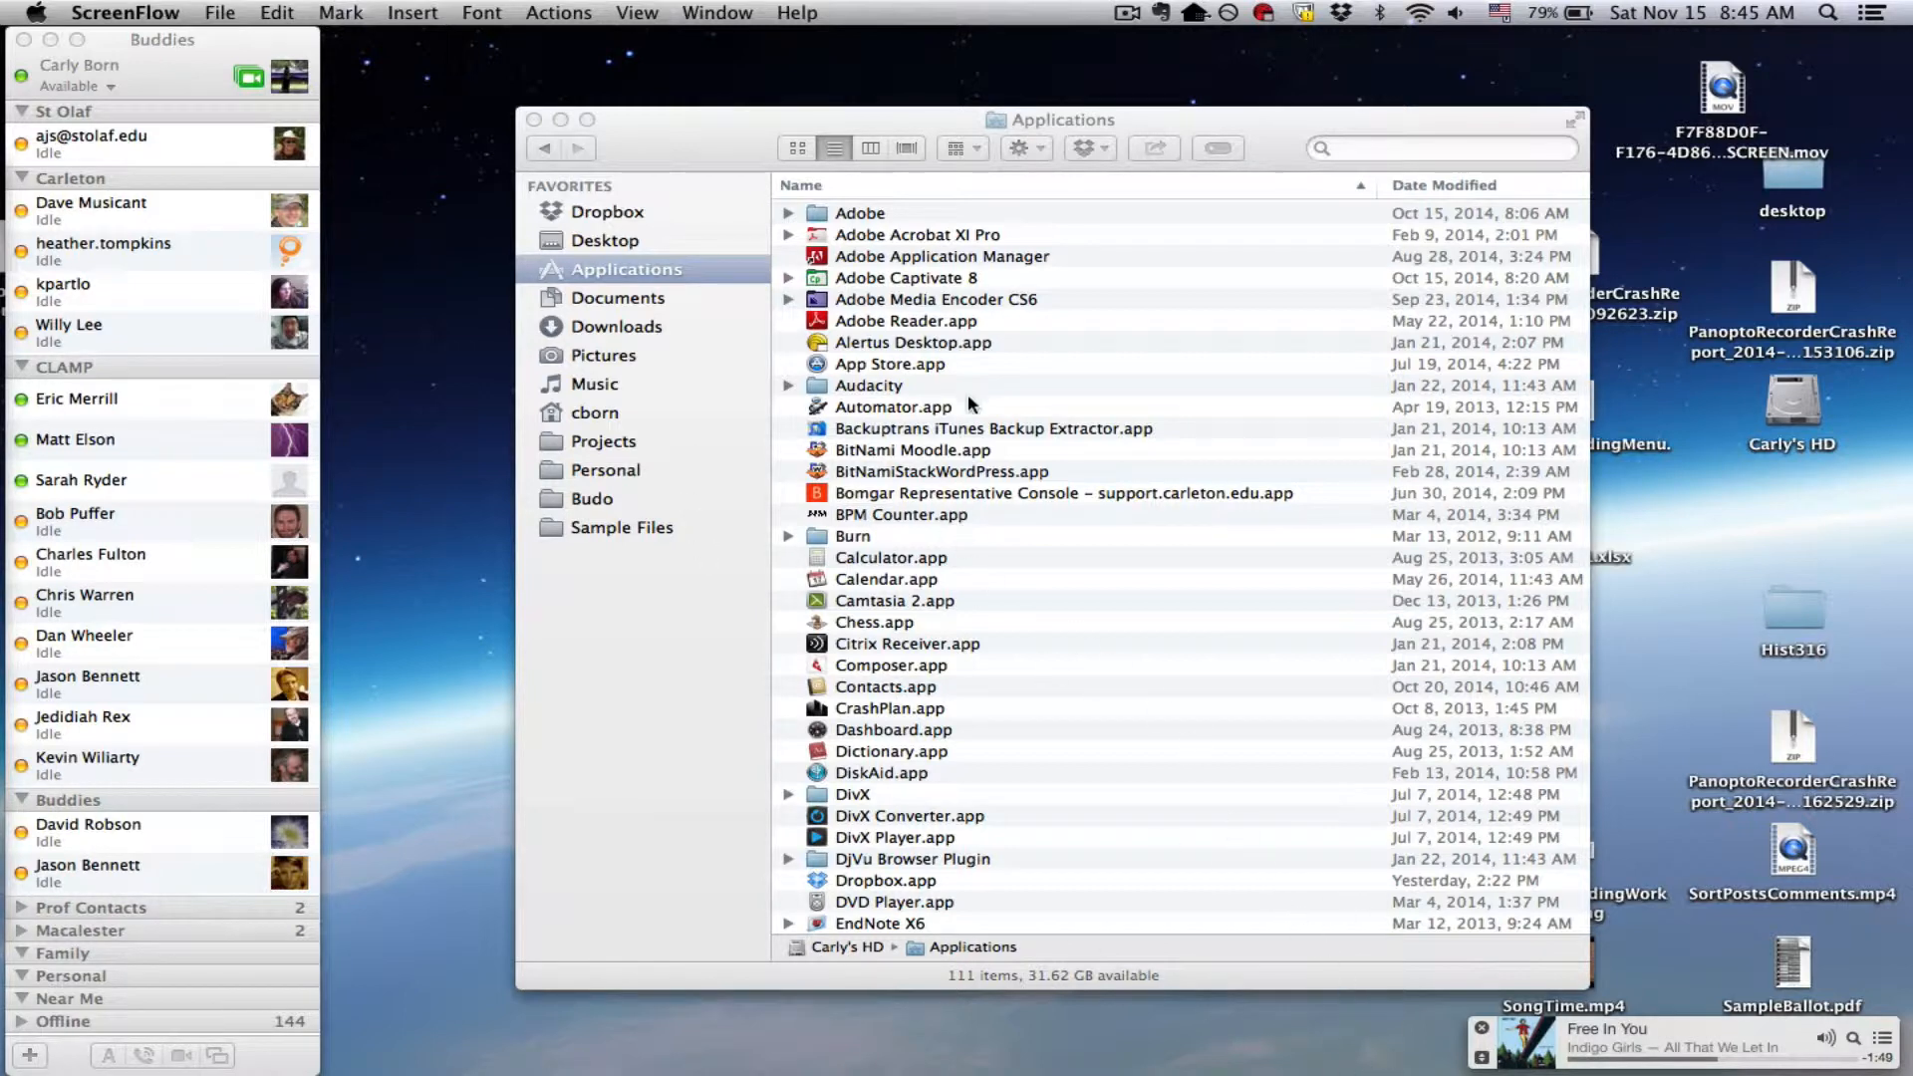
pyautogui.scroll(-3)
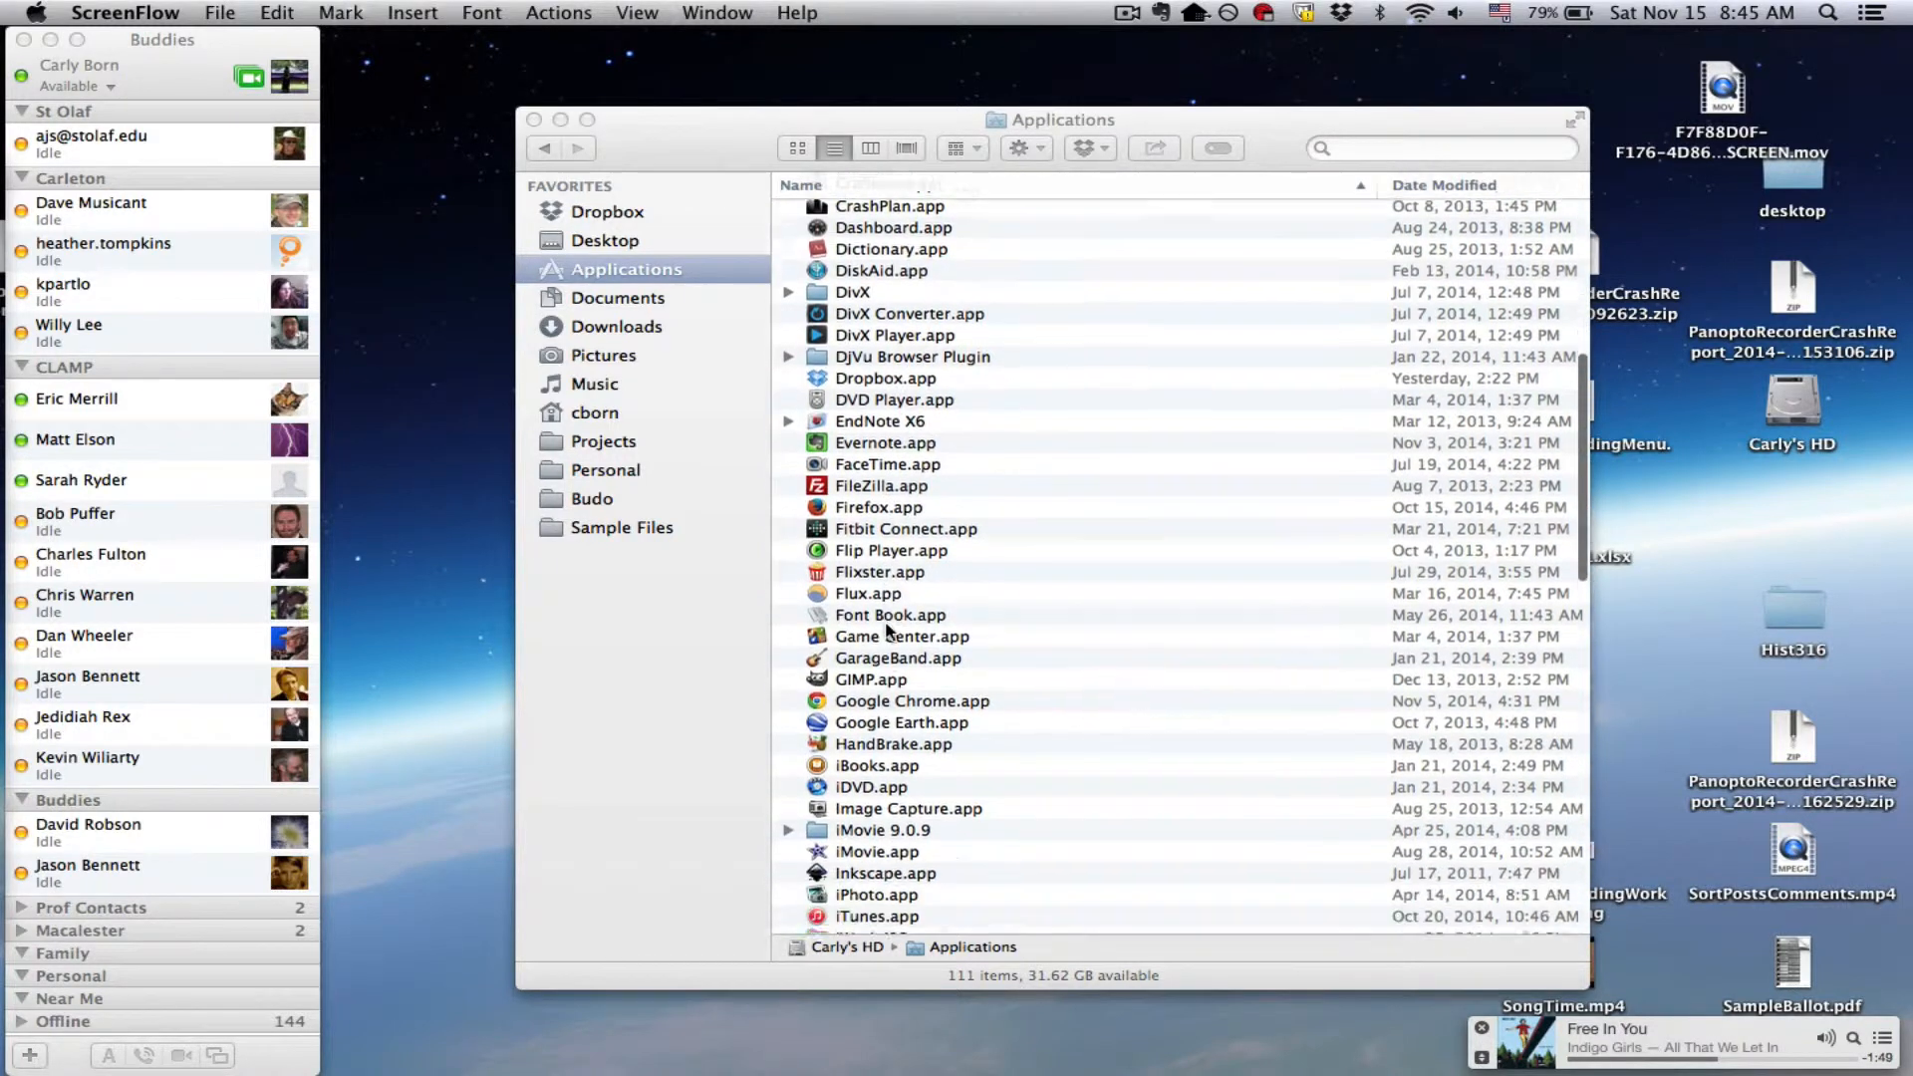
pyautogui.scroll(-3)
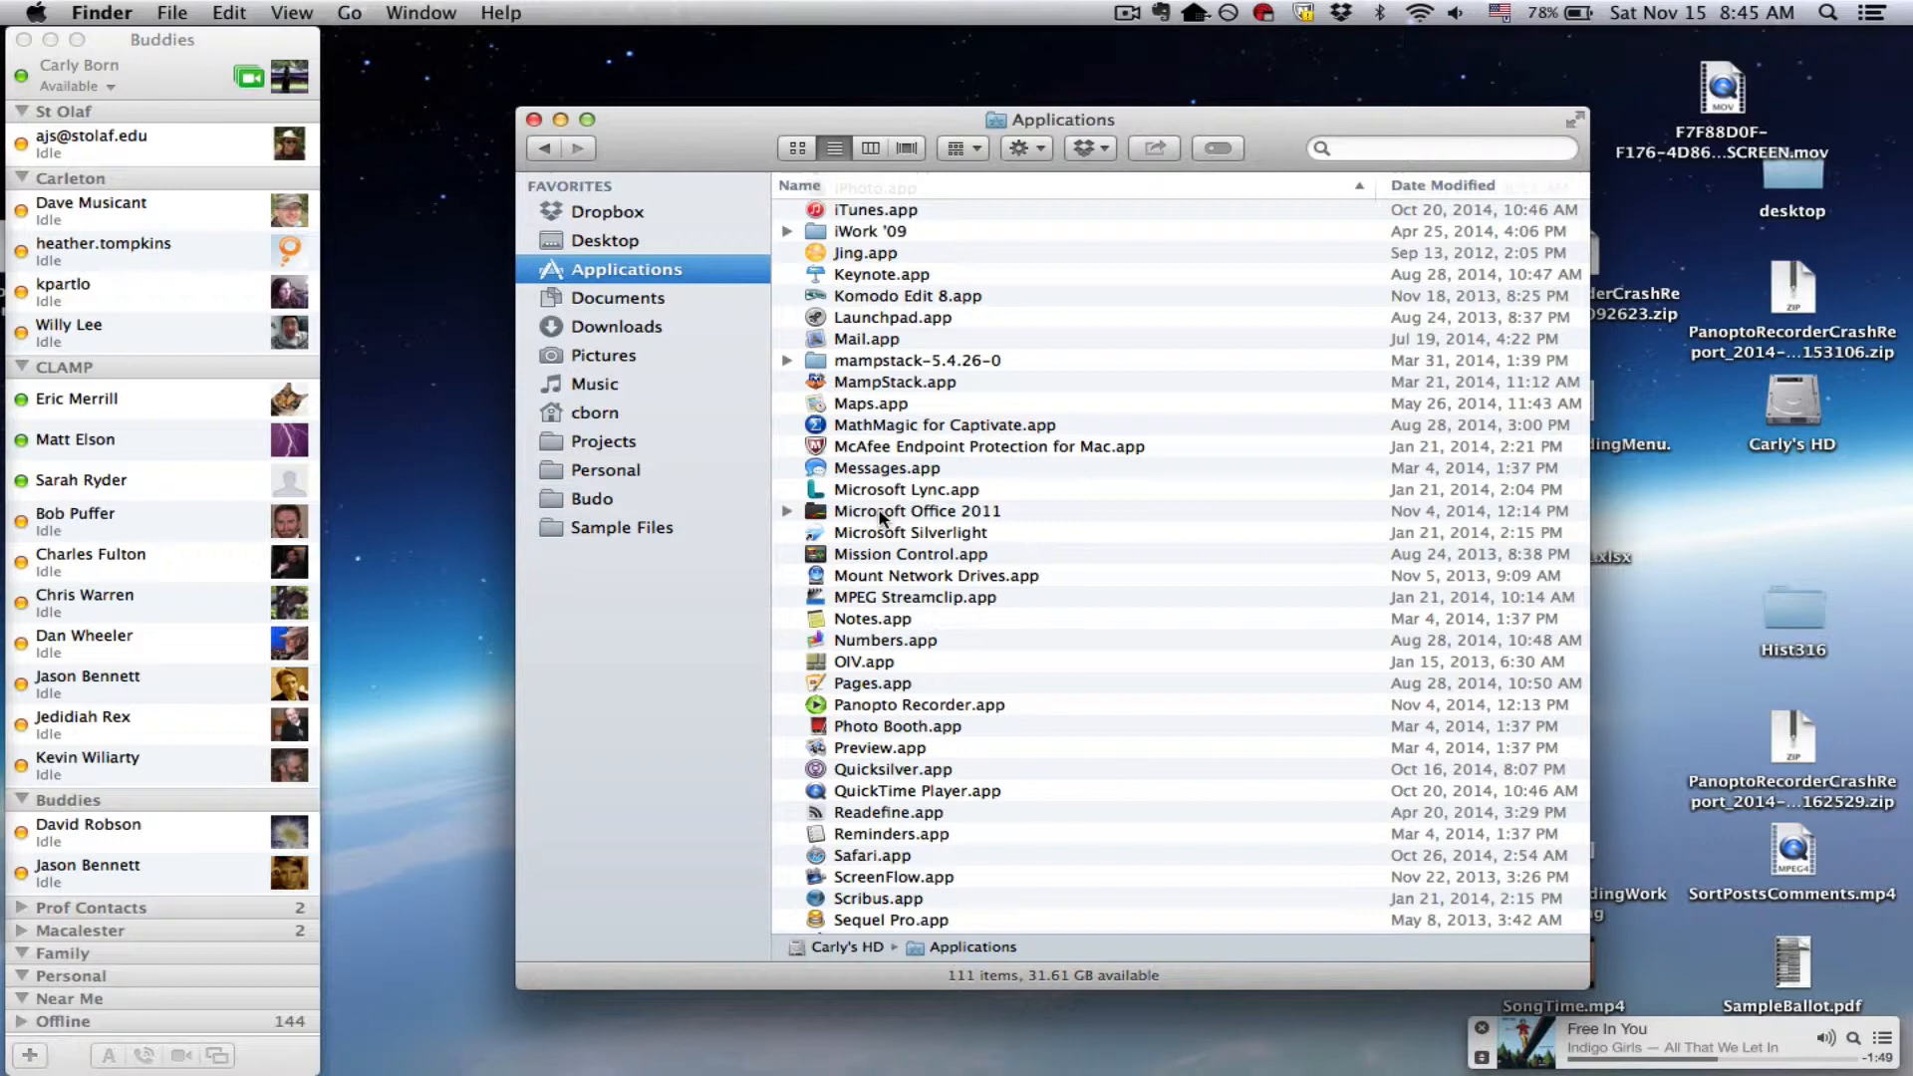
# - Drill into Microsoft Office 2011 > Additional Tools > Microsoft Language Register
pyautogui.click(917, 511)
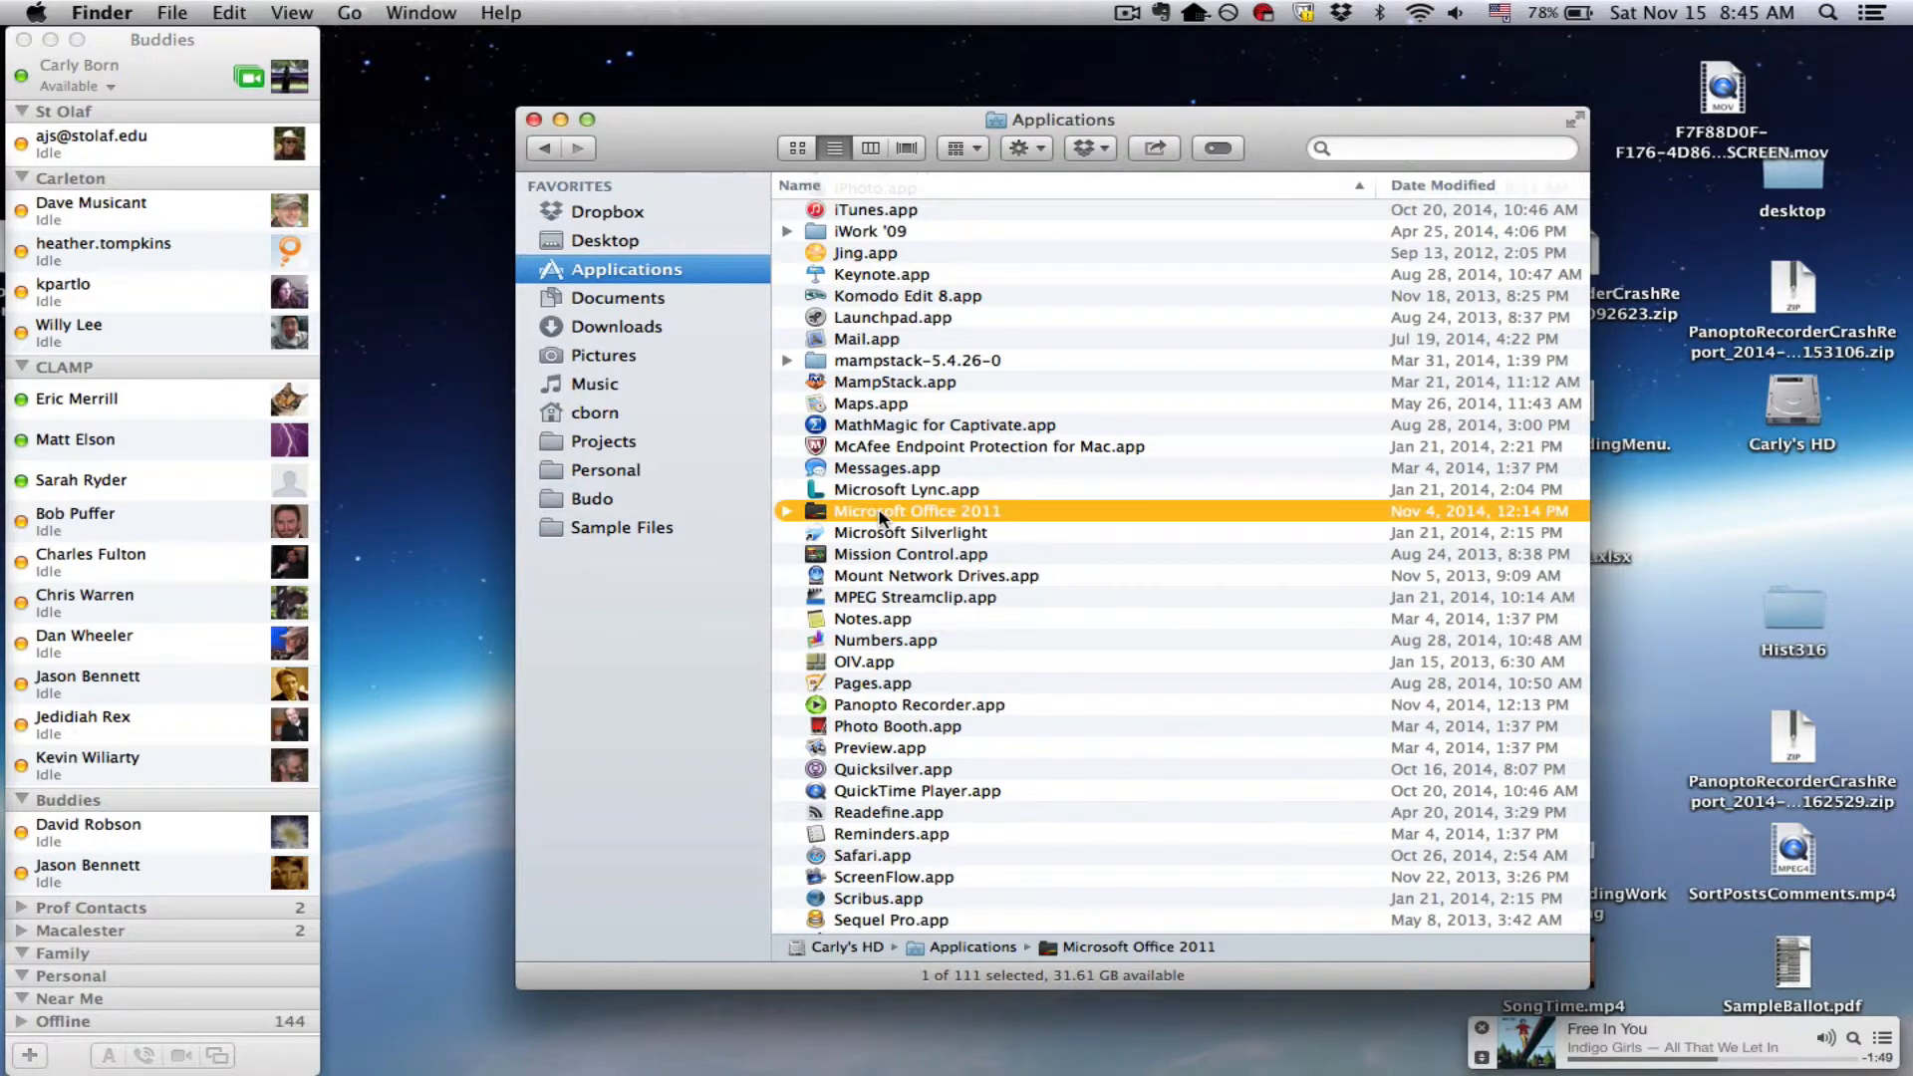
pyautogui.doubleClick(917, 510)
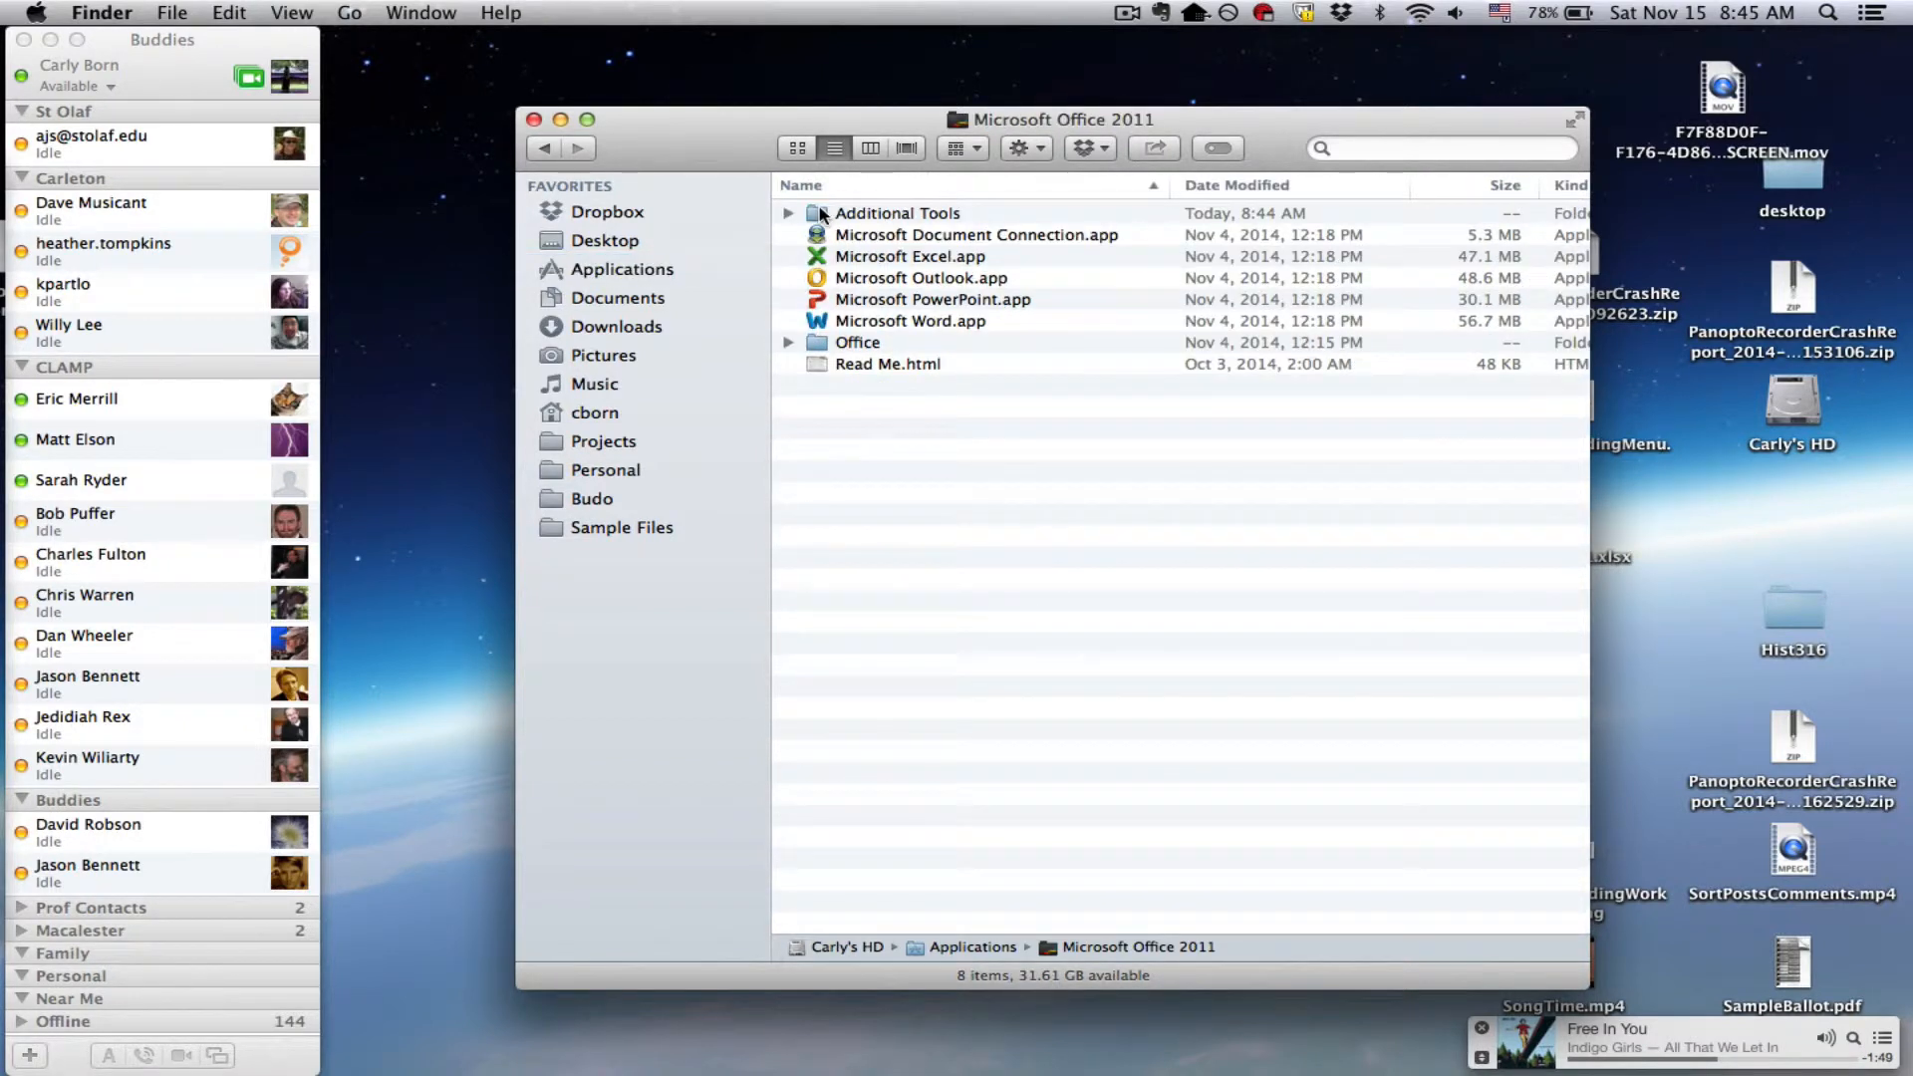
pyautogui.doubleClick(896, 213)
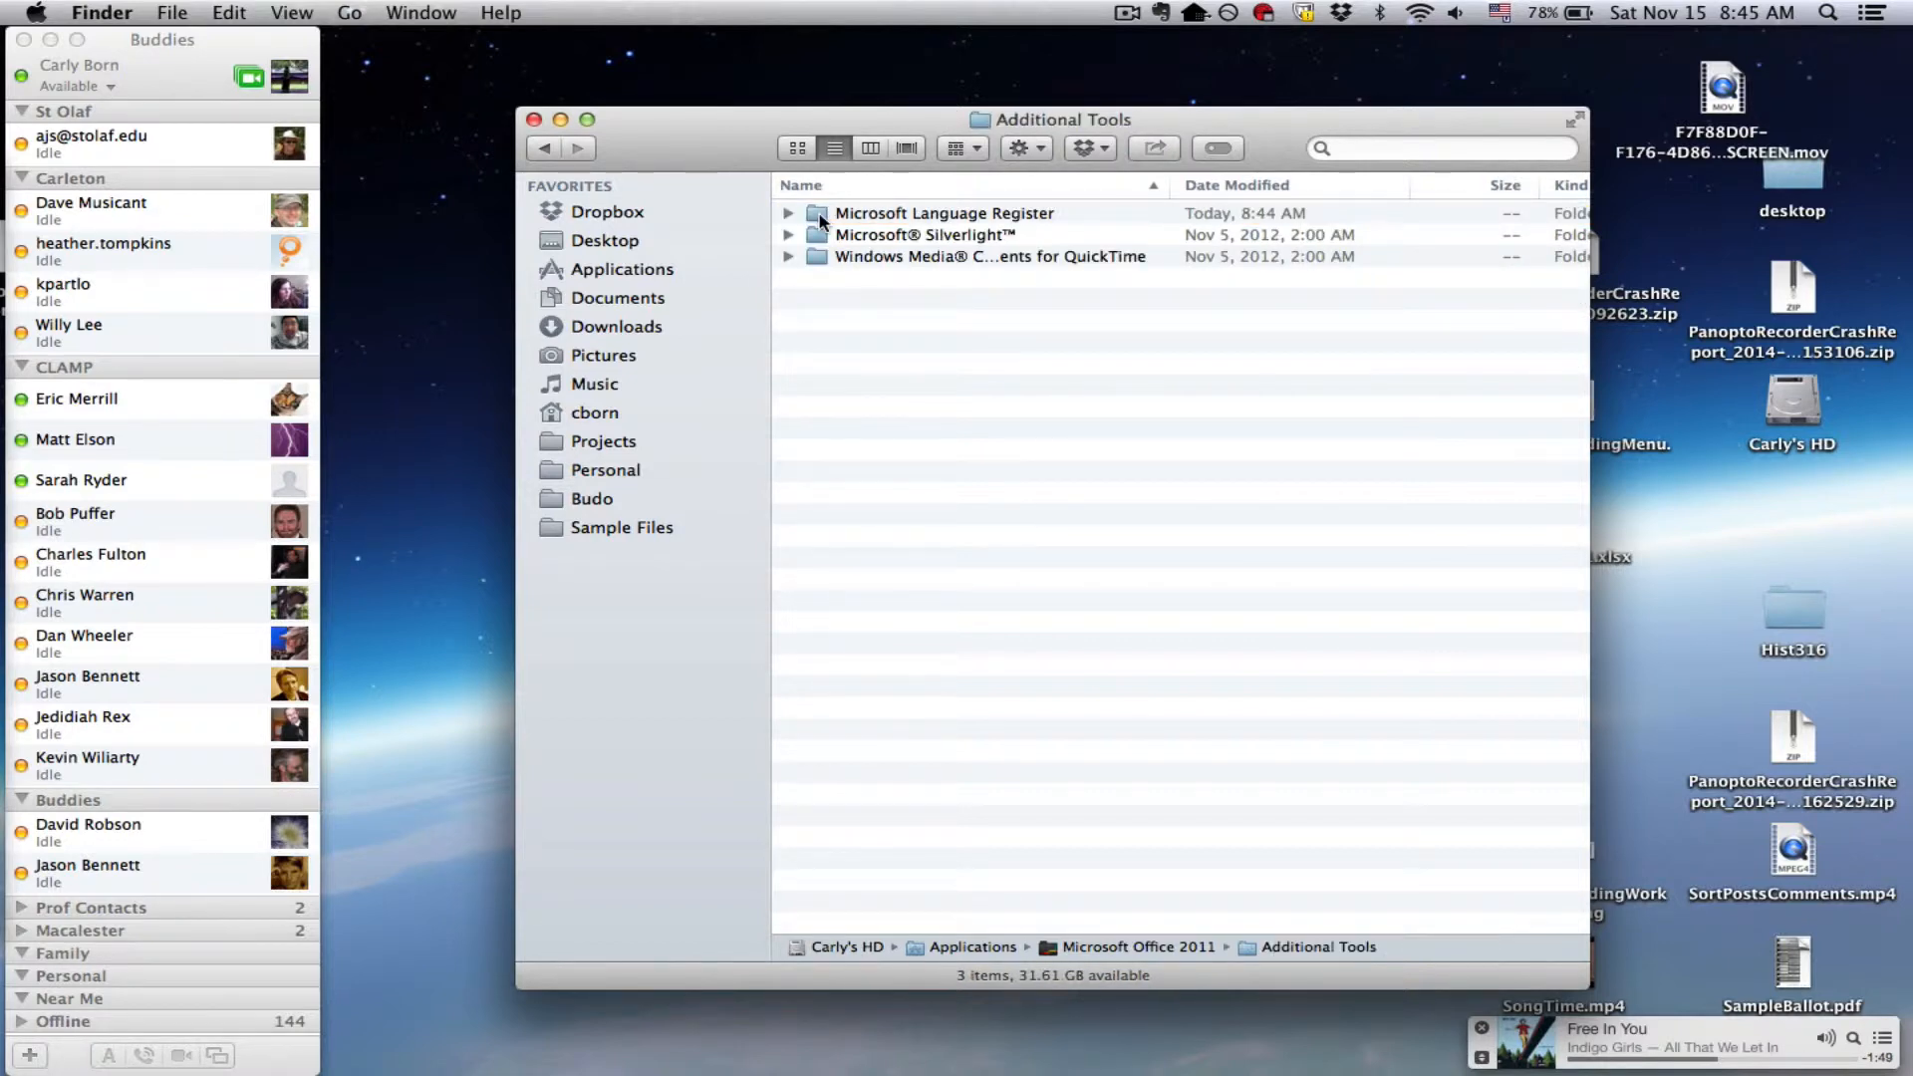
pyautogui.doubleClick(945, 214)
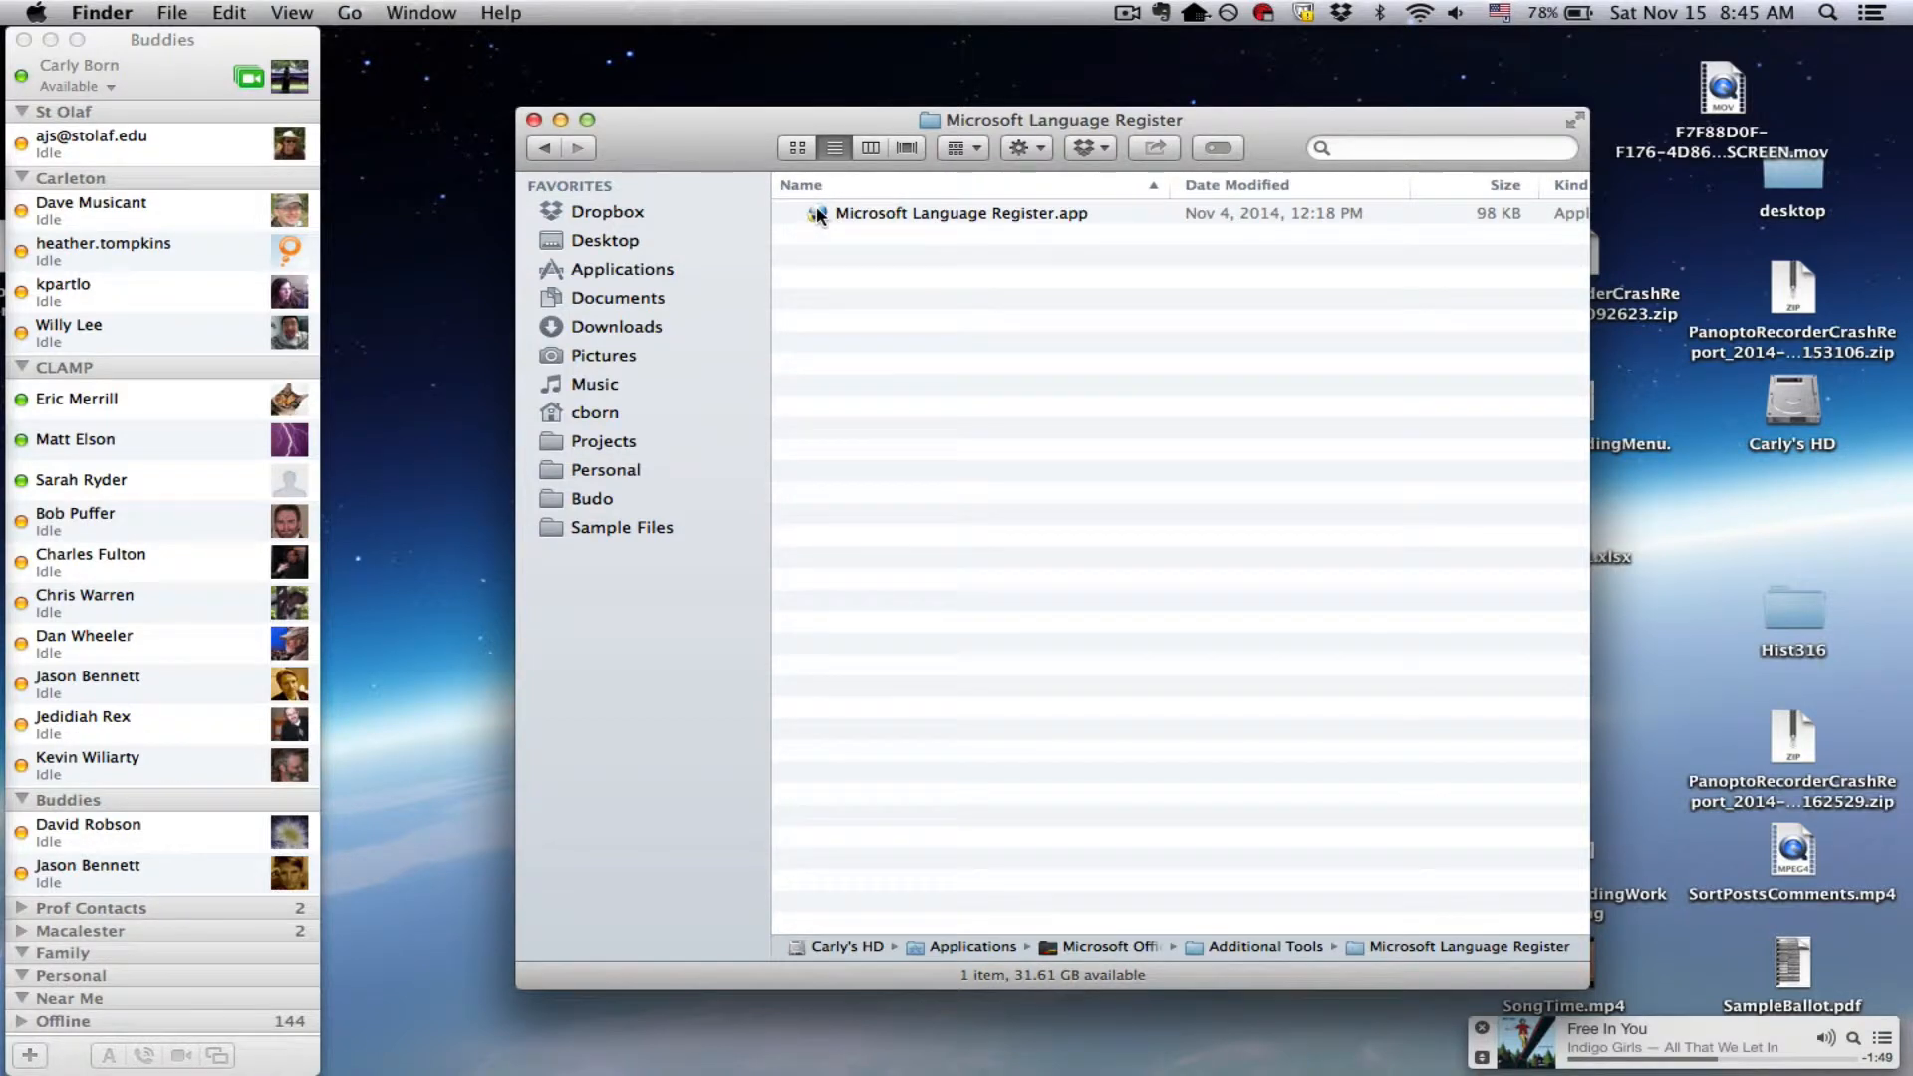
# - Launch Microsoft Language Register.app, choose Japanese as the Office language and confirm with OK
pyautogui.doubleClick(961, 213)
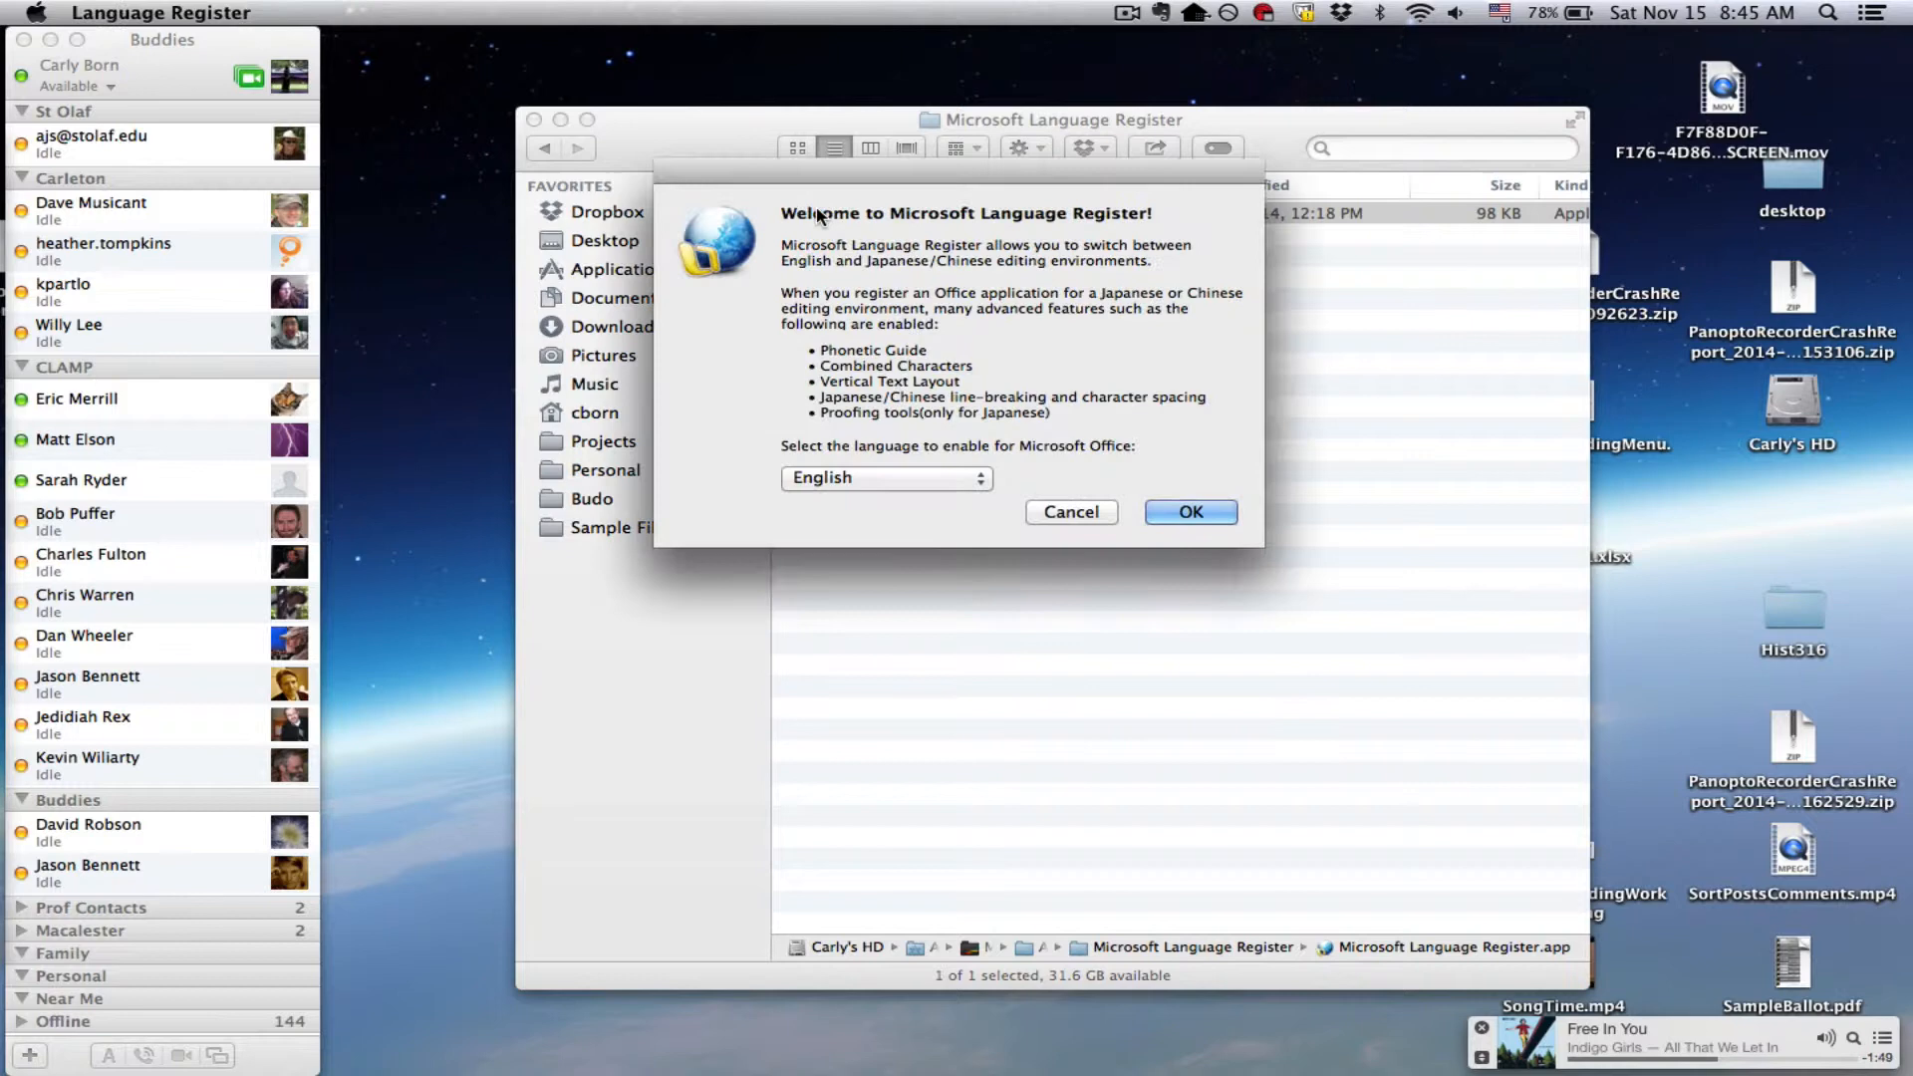
pyautogui.click(885, 476)
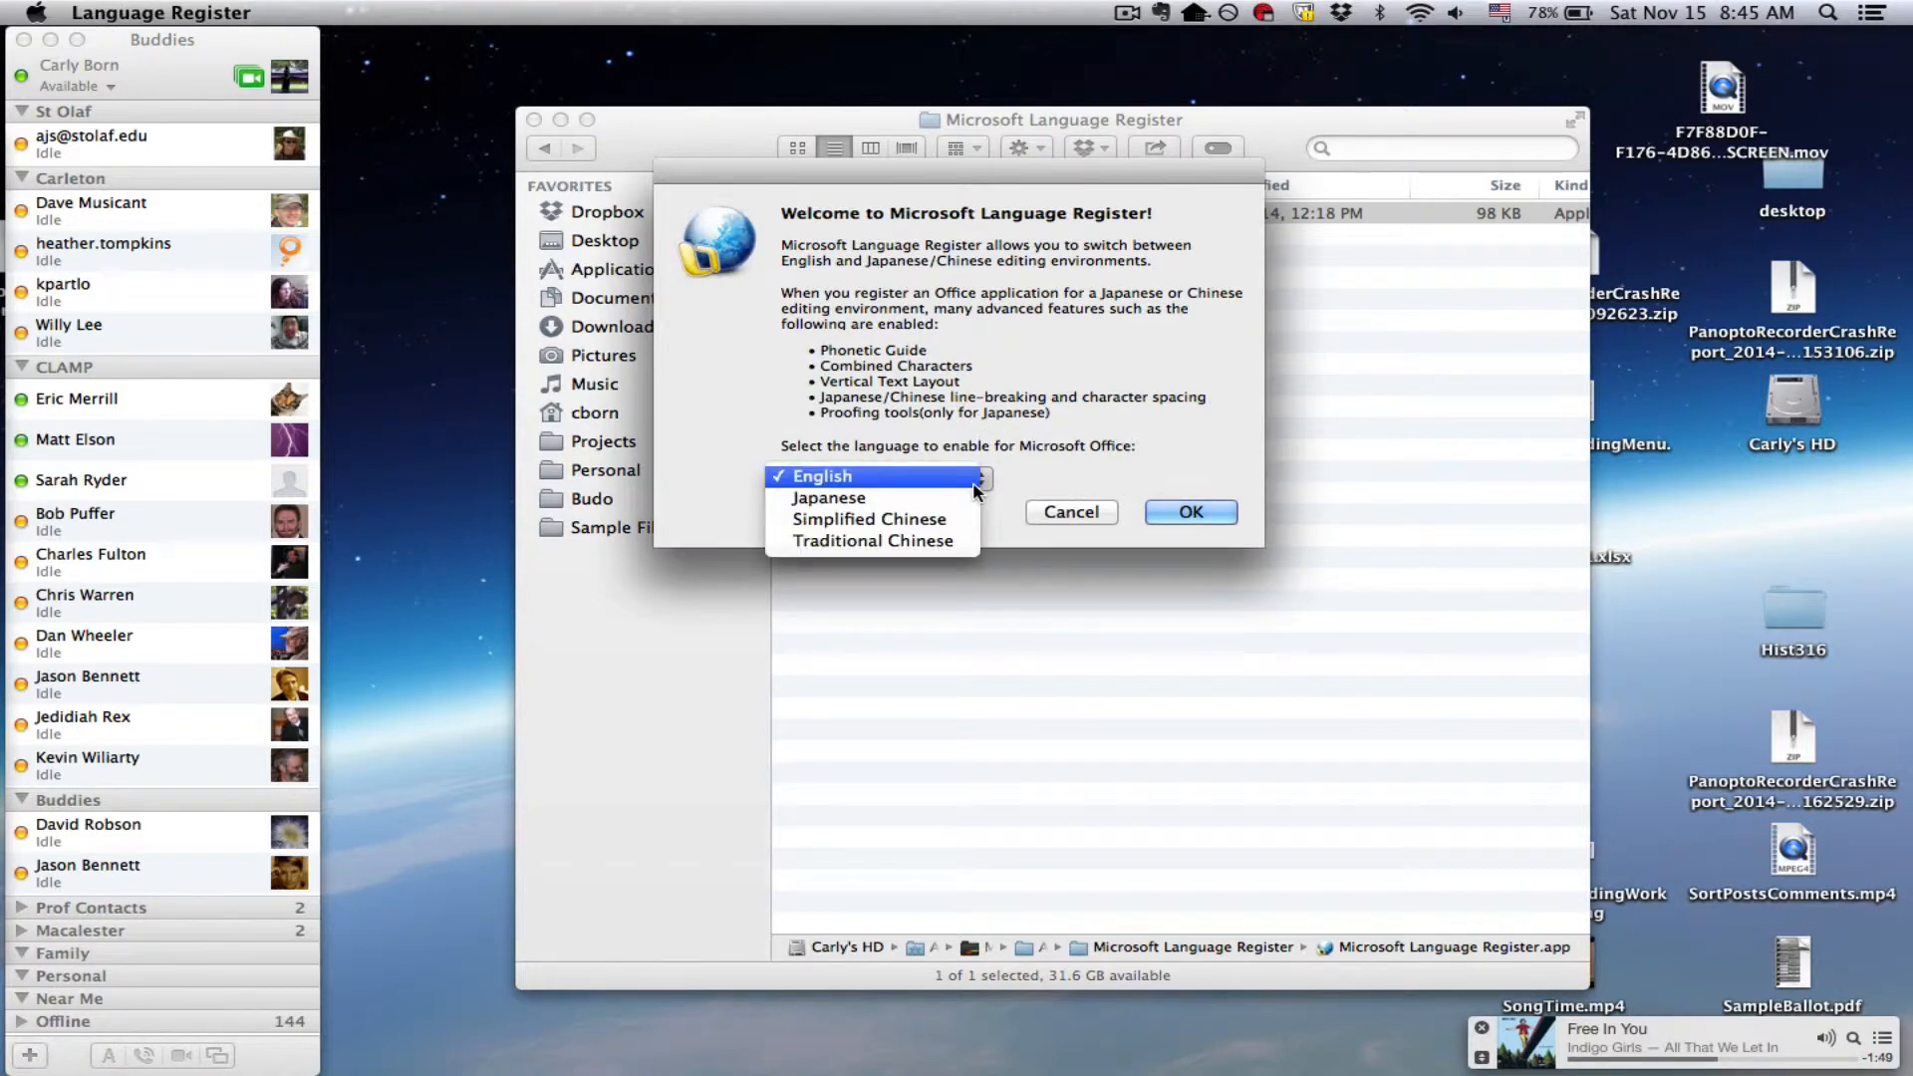
pyautogui.click(827, 498)
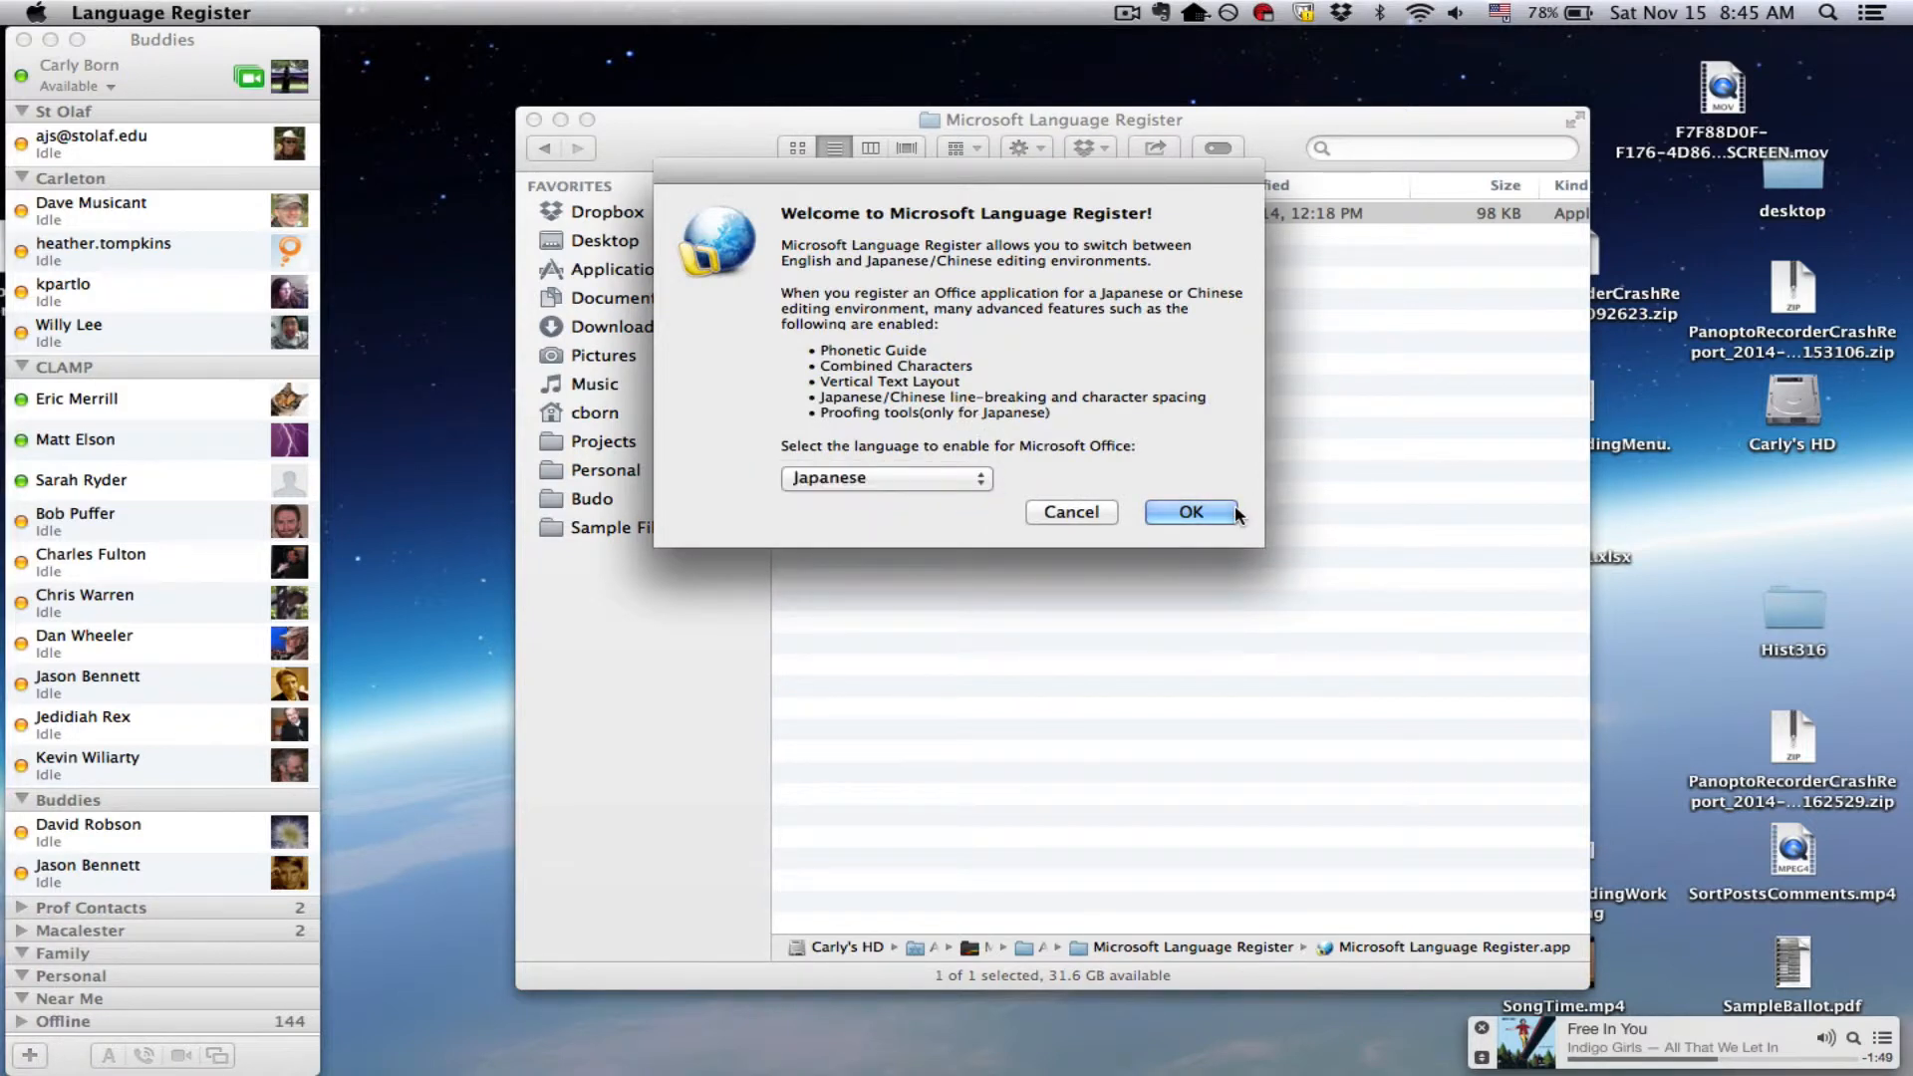
pyautogui.click(1190, 512)
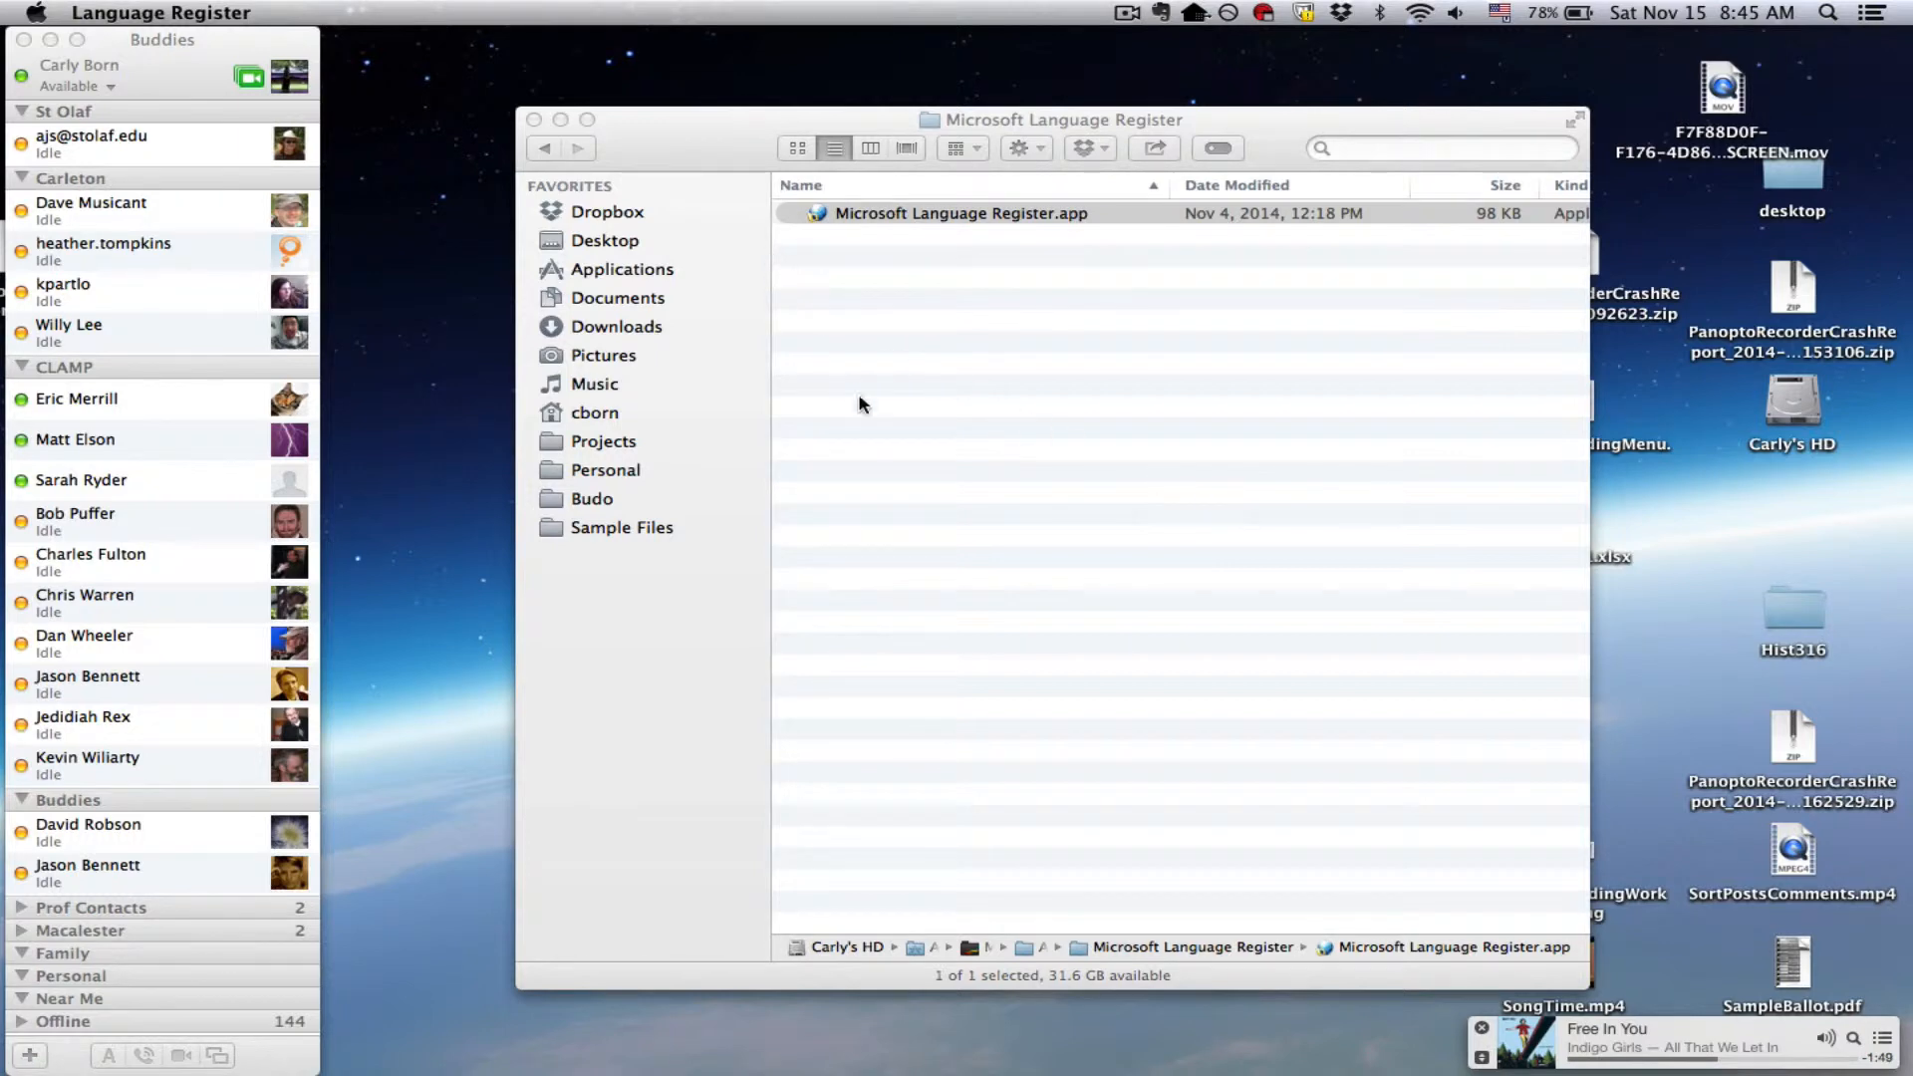
pyautogui.click(960, 213)
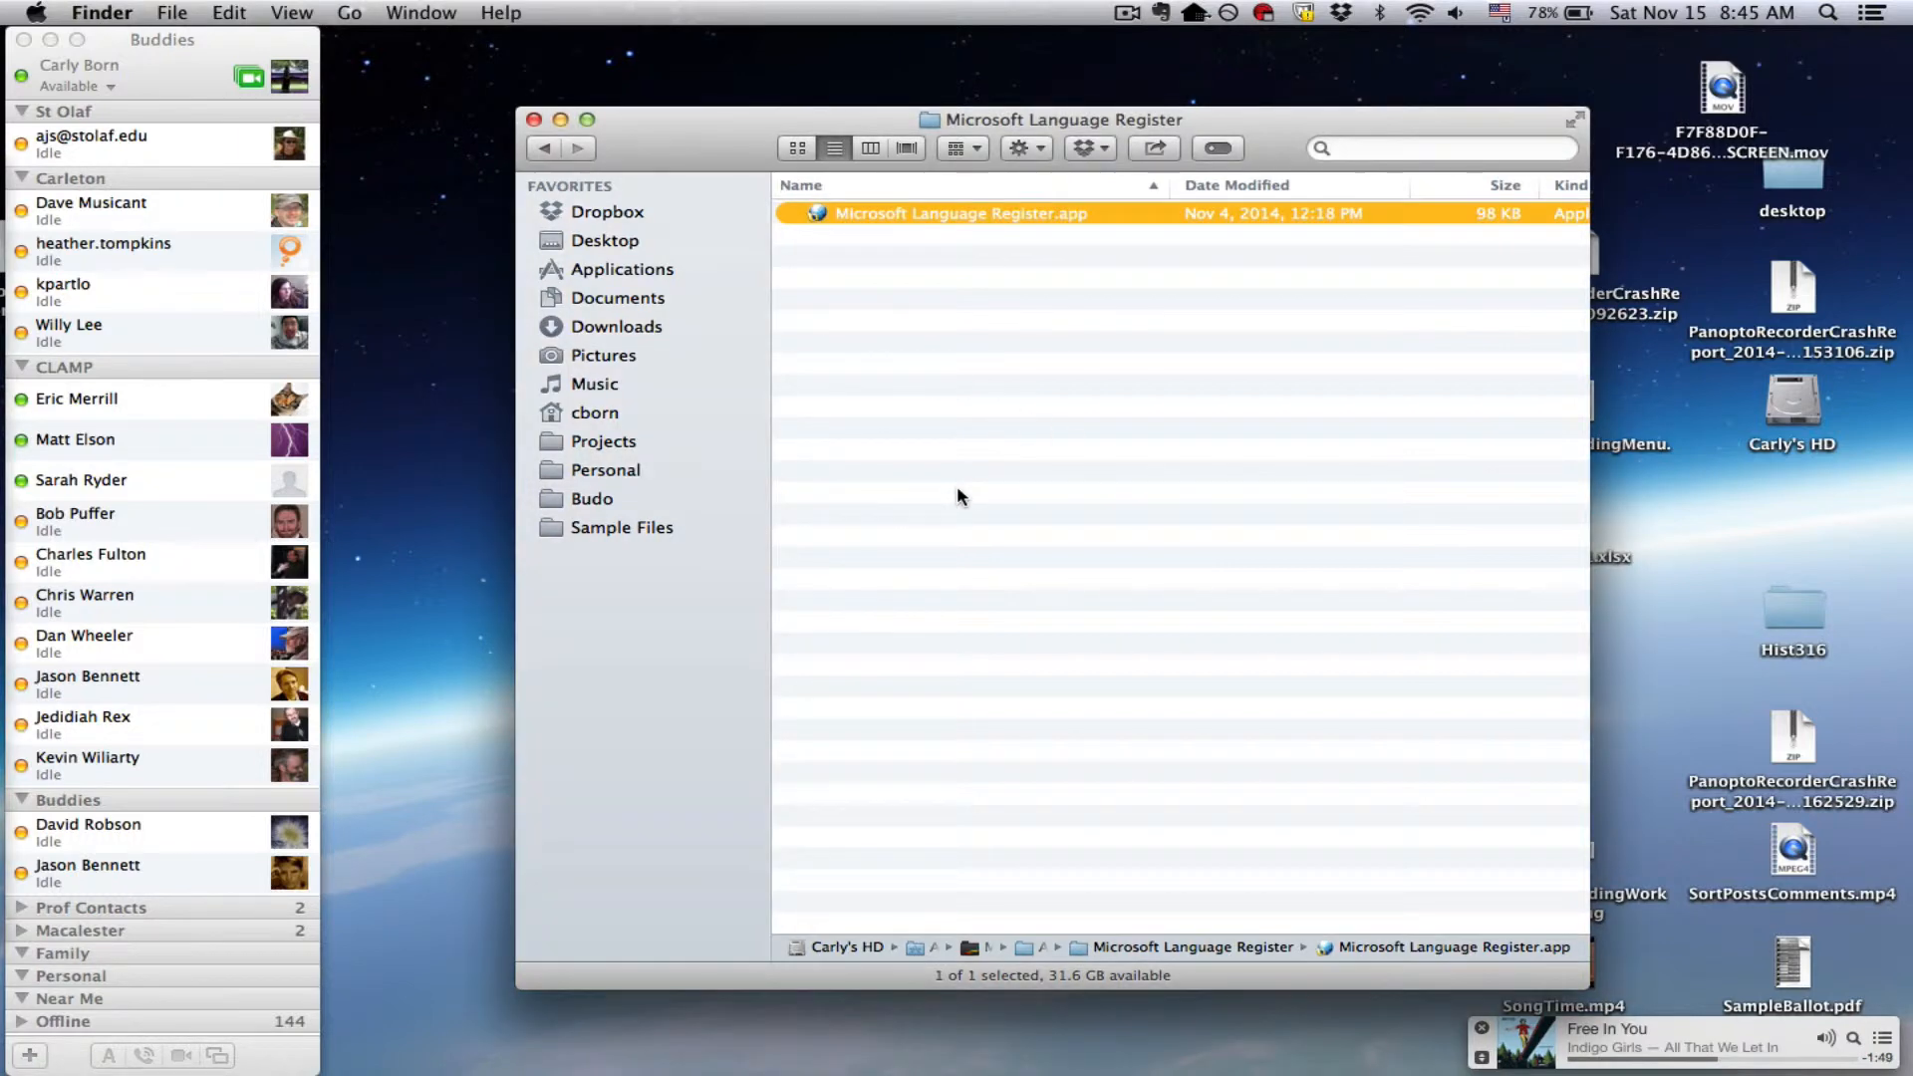